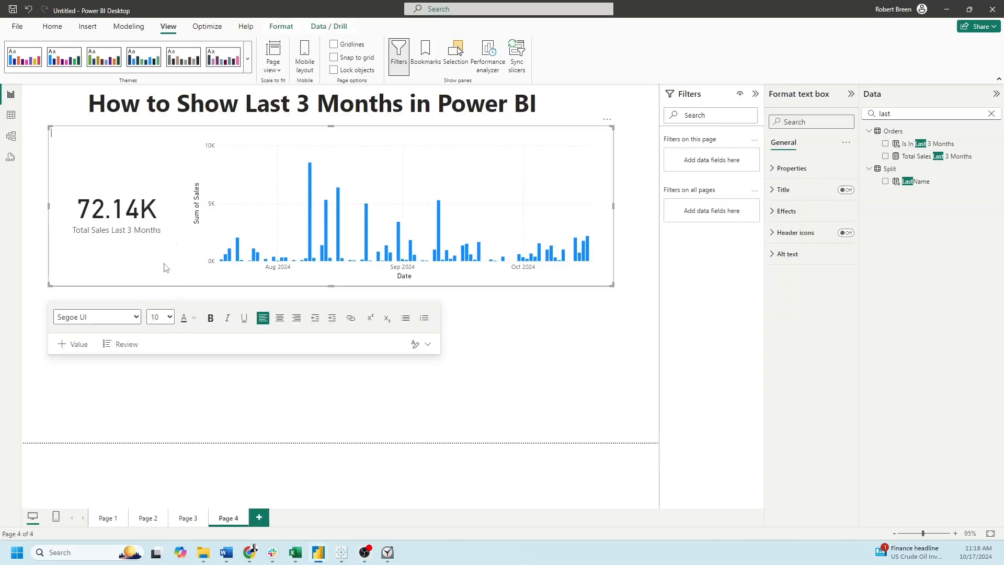
{"action": "mouse_move", "coordinate": [252, 187]}
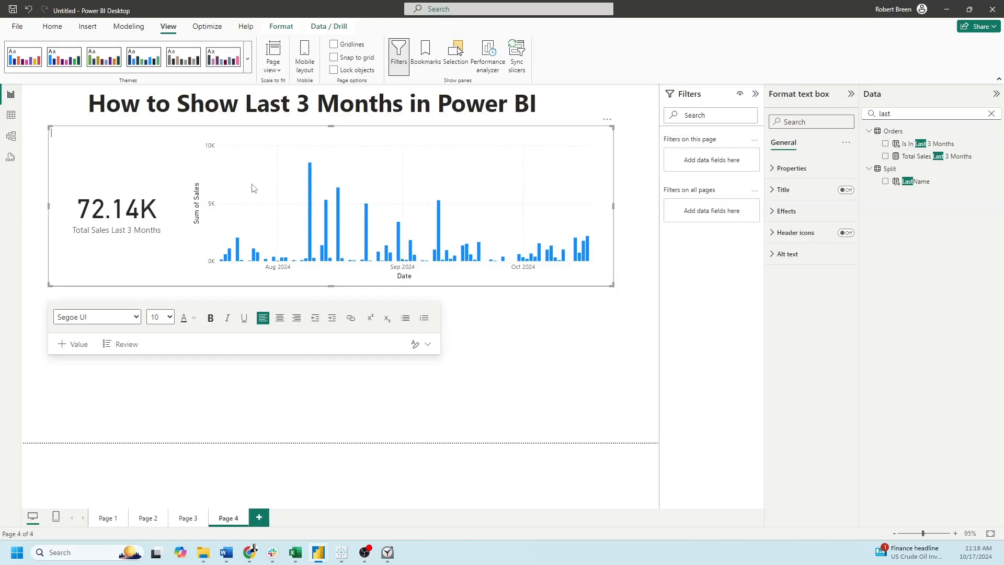
{"action": "mouse_move", "coordinate": [575, 336]}
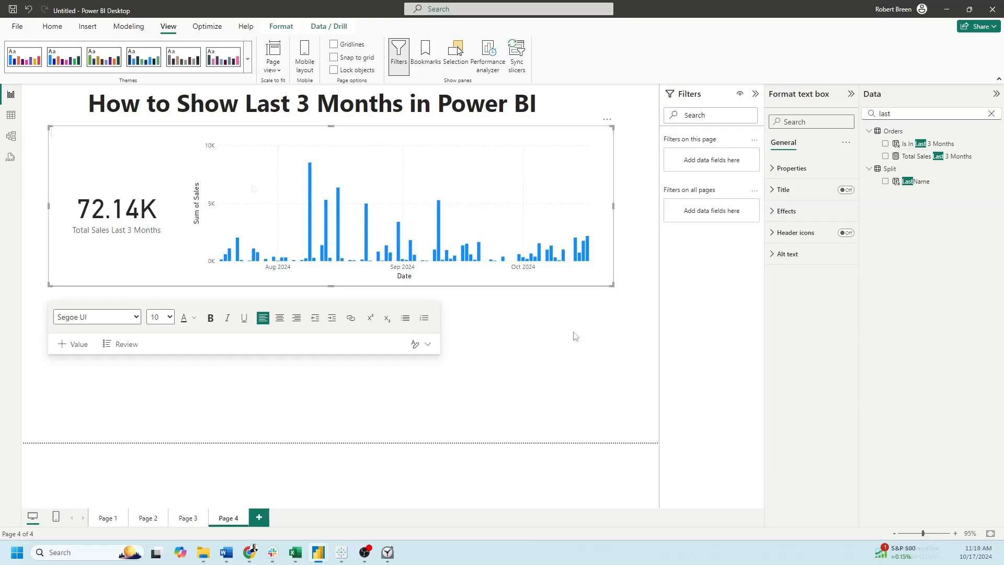
{"action": "mouse_move", "coordinate": [524, 265]}
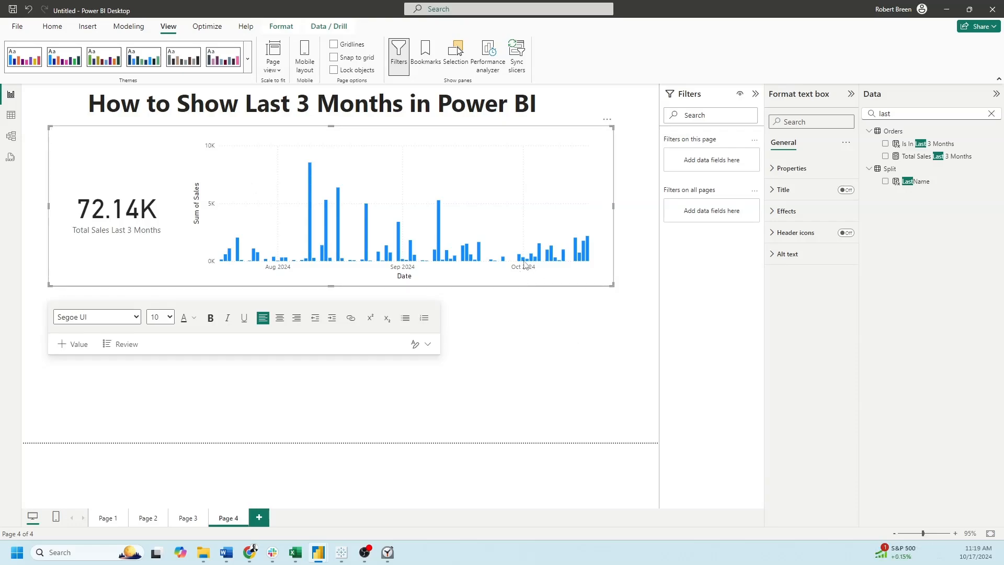
{"action": "mouse_move", "coordinate": [224, 268]}
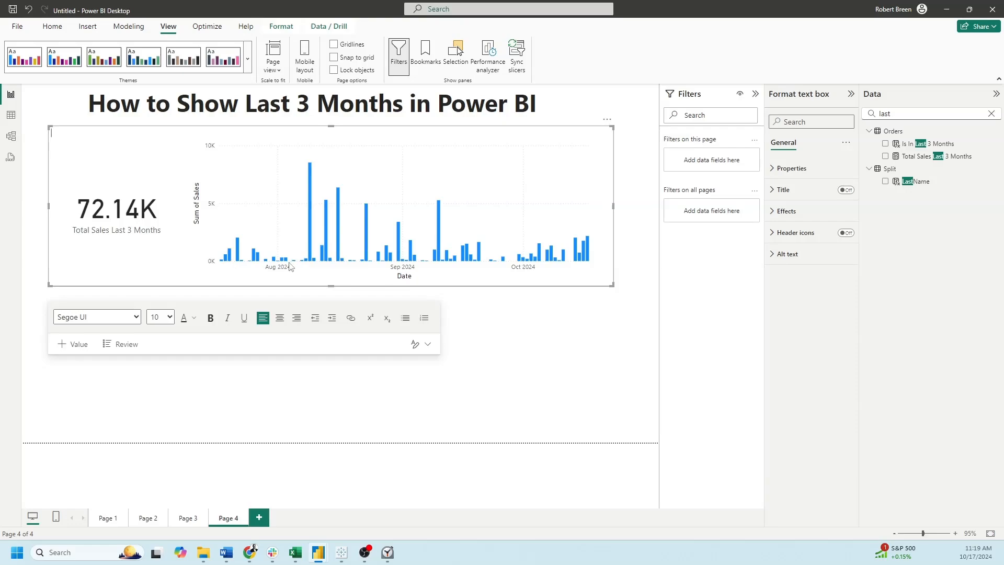
{"action": "mouse_move", "coordinate": [343, 223]}
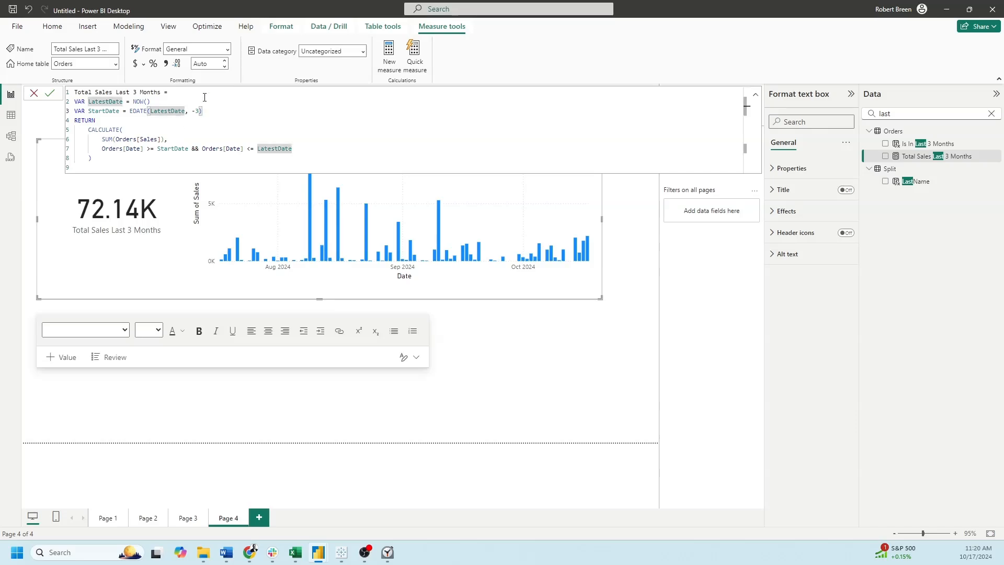
- Show the Total Sales Last 3 Months measure's DAX in the formula bar
{"action": "double_click", "coordinate": [141, 101]}
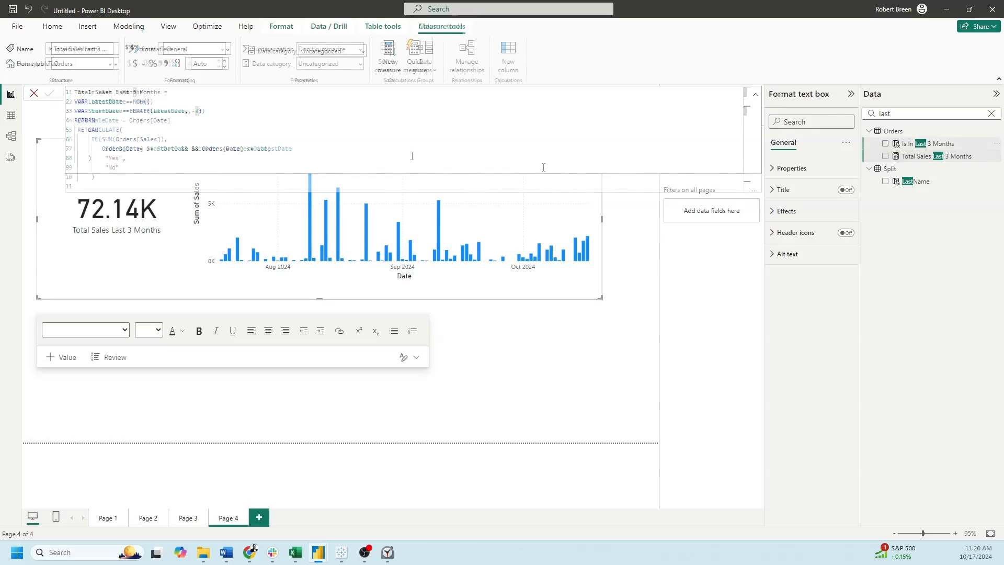
- Show the Is In Last 3 Months column's Yes/No IF formula in the formula bar
{"action": "left_click", "coordinate": [933, 143]}
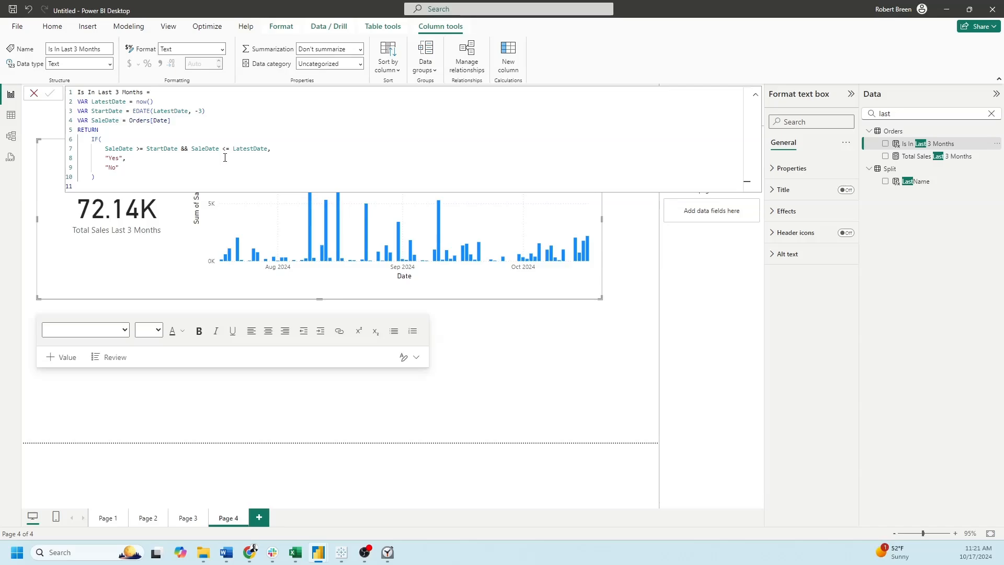
{"action": "mouse_move", "coordinate": [159, 157]}
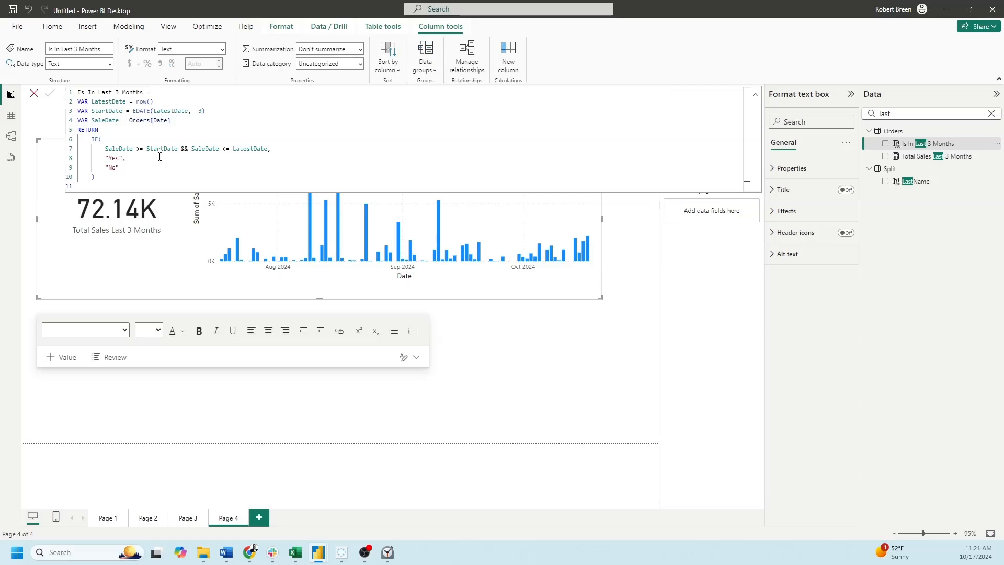
{"action": "mouse_move", "coordinate": [293, 154]}
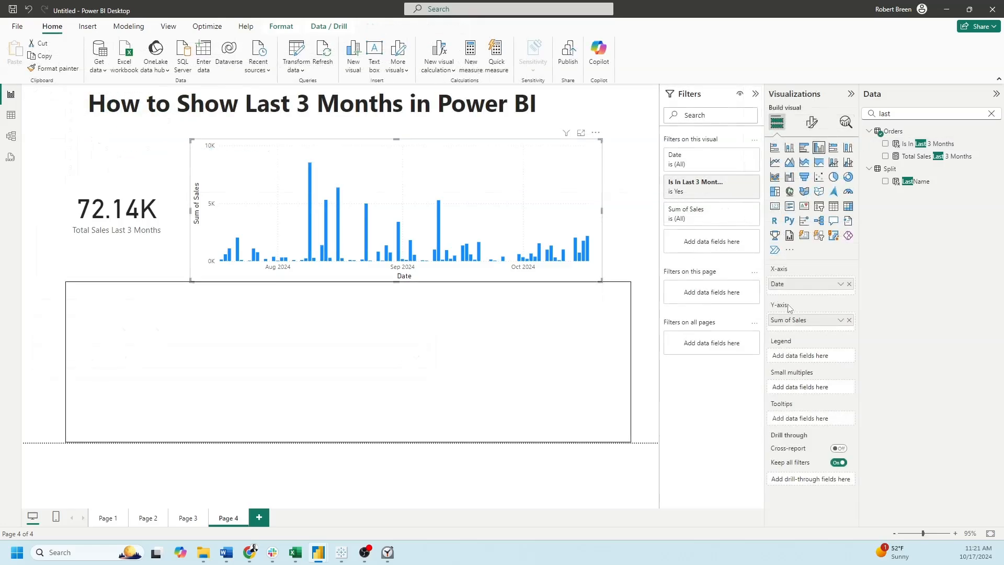
{"action": "mouse_move", "coordinate": [797, 320]}
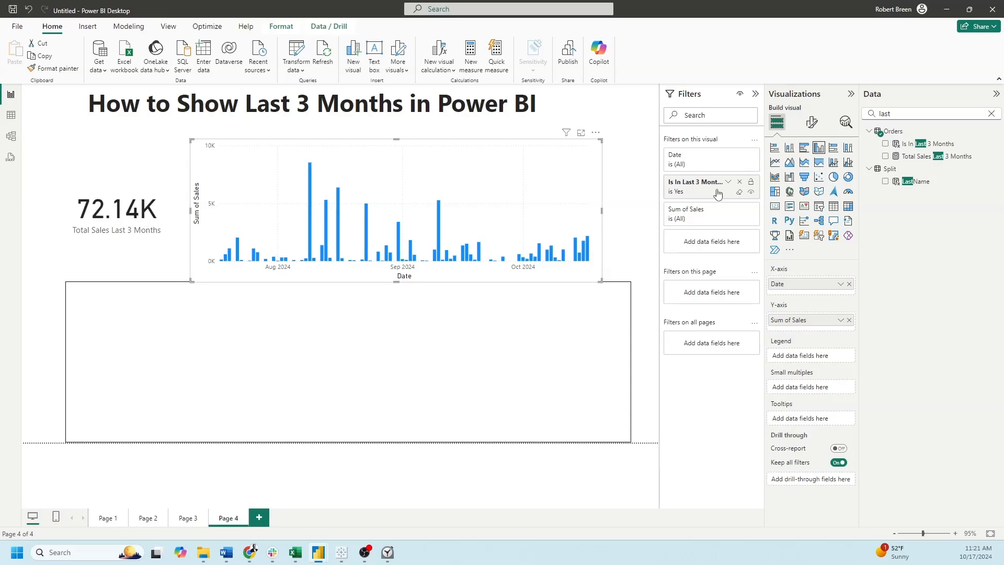
{"action": "mouse_move", "coordinate": [724, 186]}
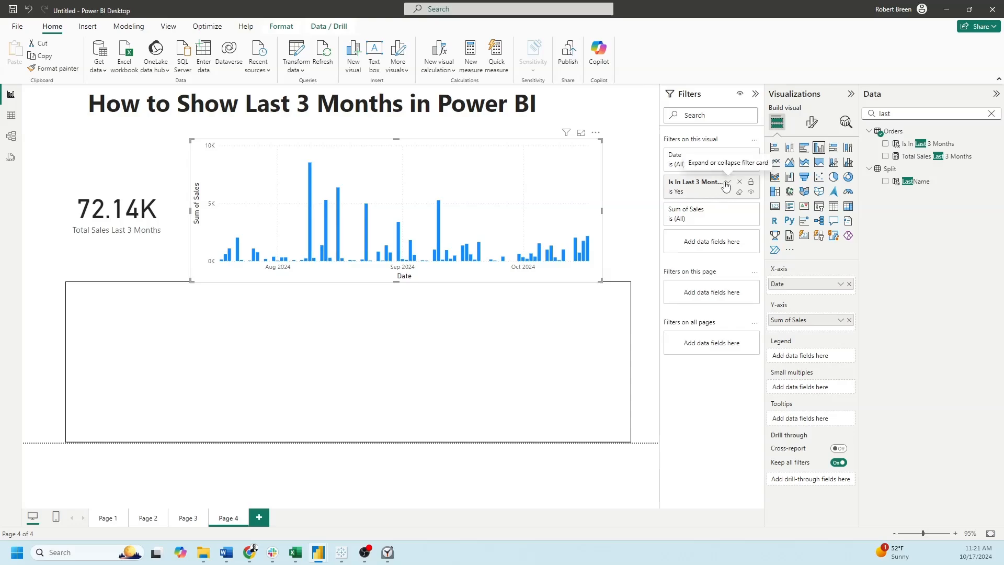